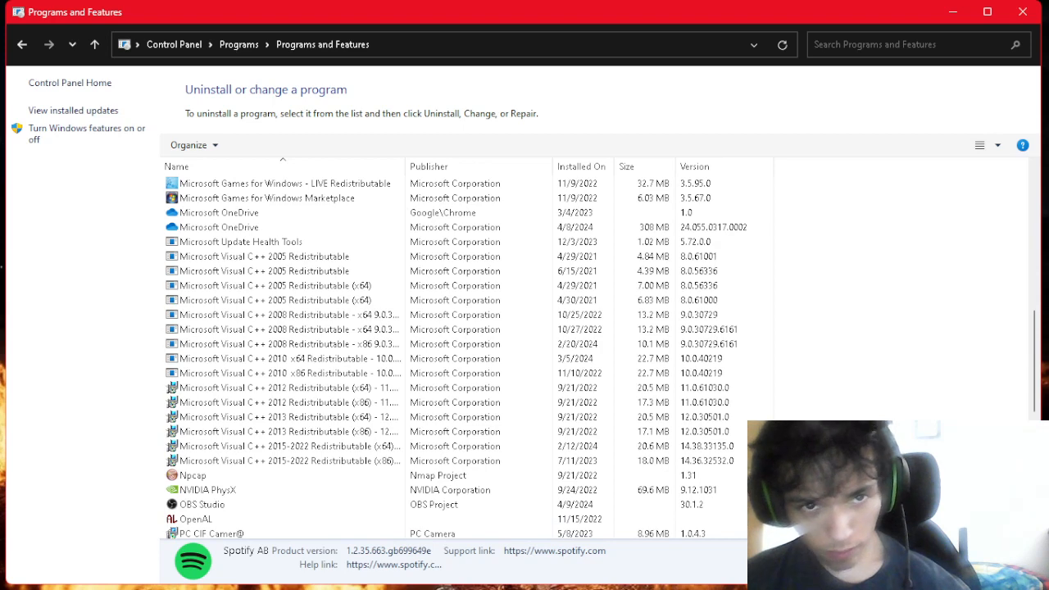
Review the installed programs list down to Spotify's details, then close the window to the desktop.
{"action": "scroll", "scroll_direction": "down", "scroll_amount": 3}
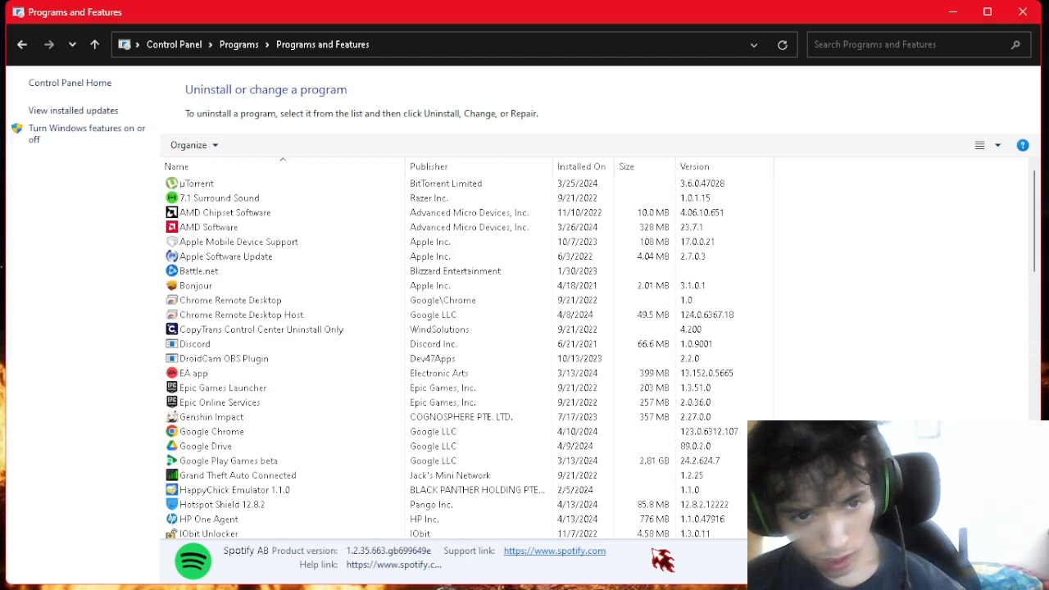
{"action": "scroll", "scroll_direction": "down", "scroll_amount": 3}
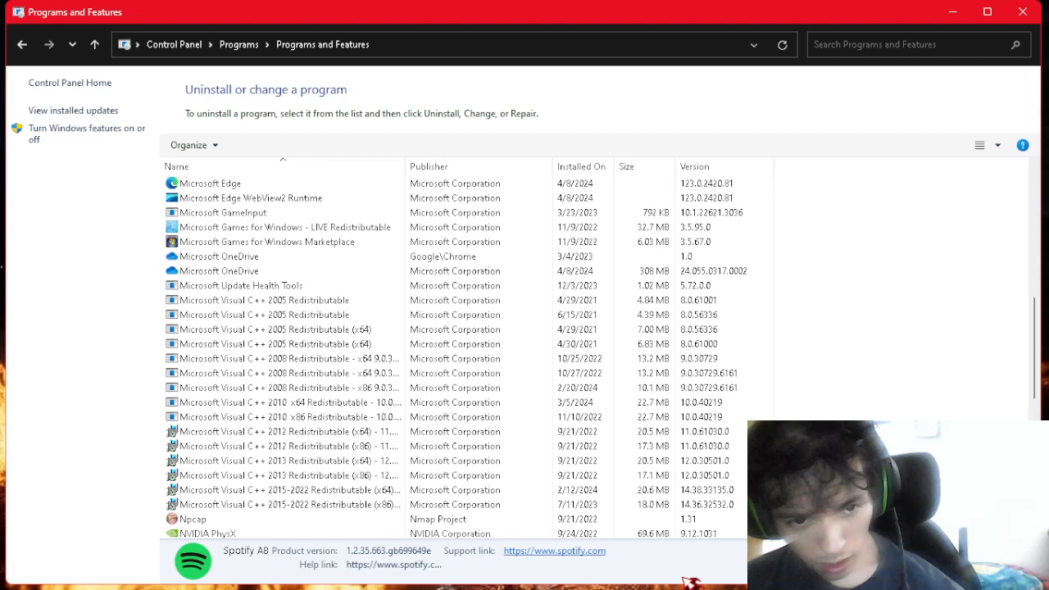
{"action": "scroll", "scroll_direction": "down", "scroll_amount": 3}
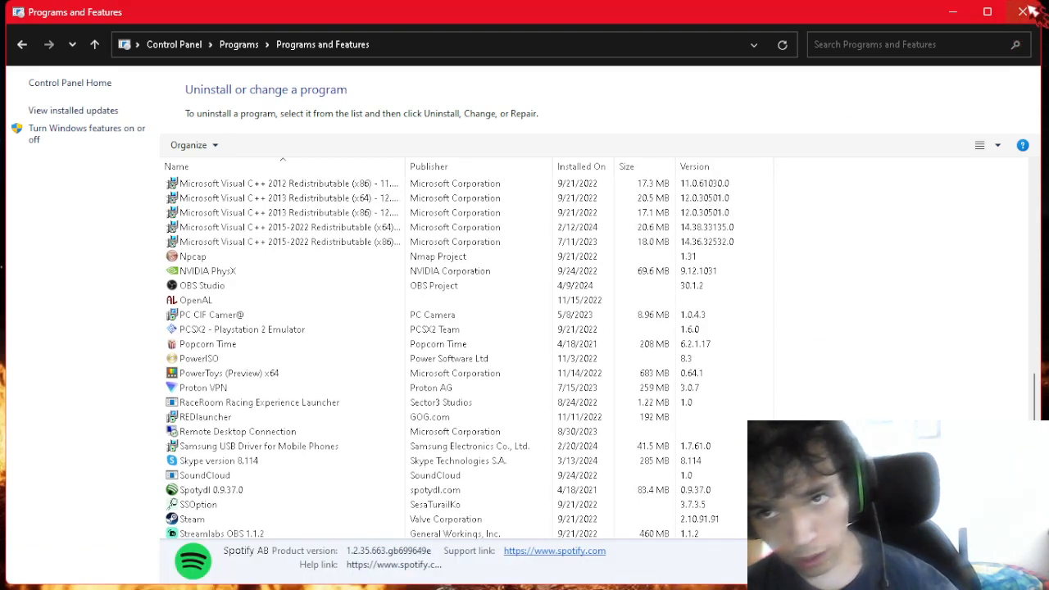
{"action": "left_click", "coordinate": [1023, 11]}
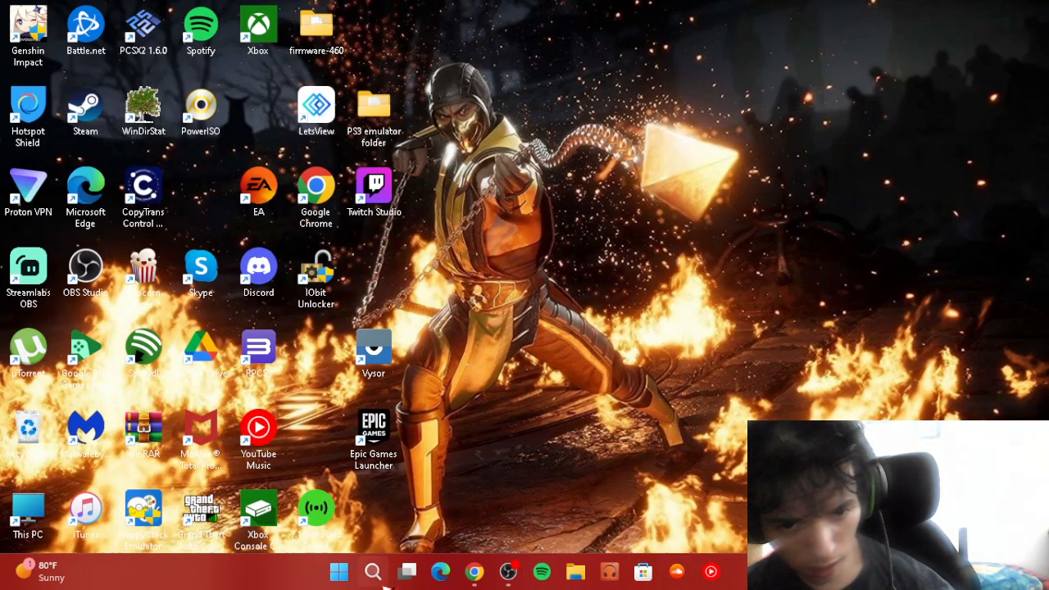
Reopen Control Panel from recent searches and show its Uninstall a program list.
{"action": "left_click", "coordinate": [374, 570]}
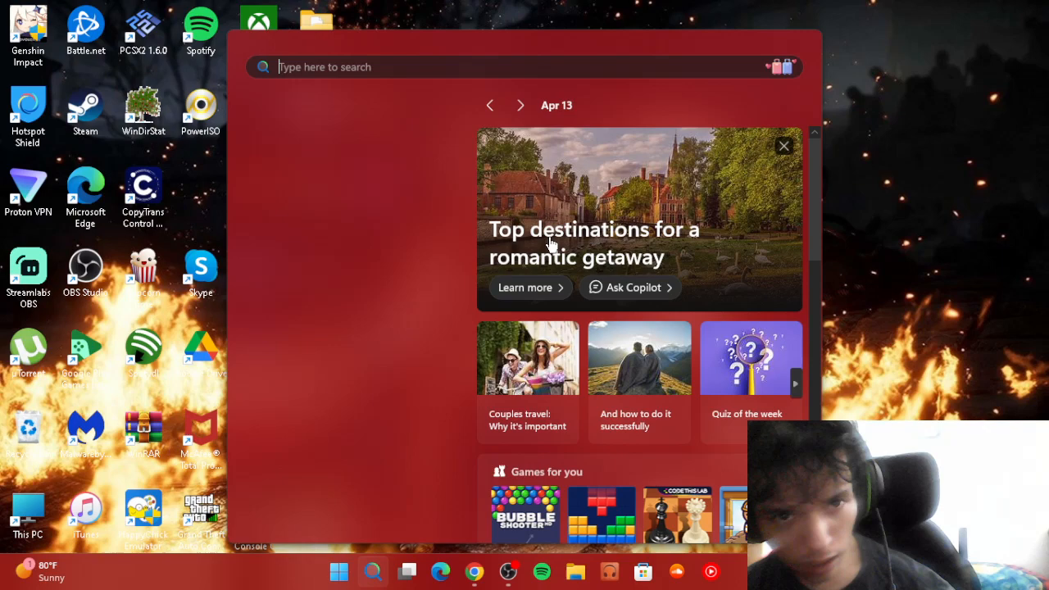
{"action": "left_click", "coordinate": [524, 65]}
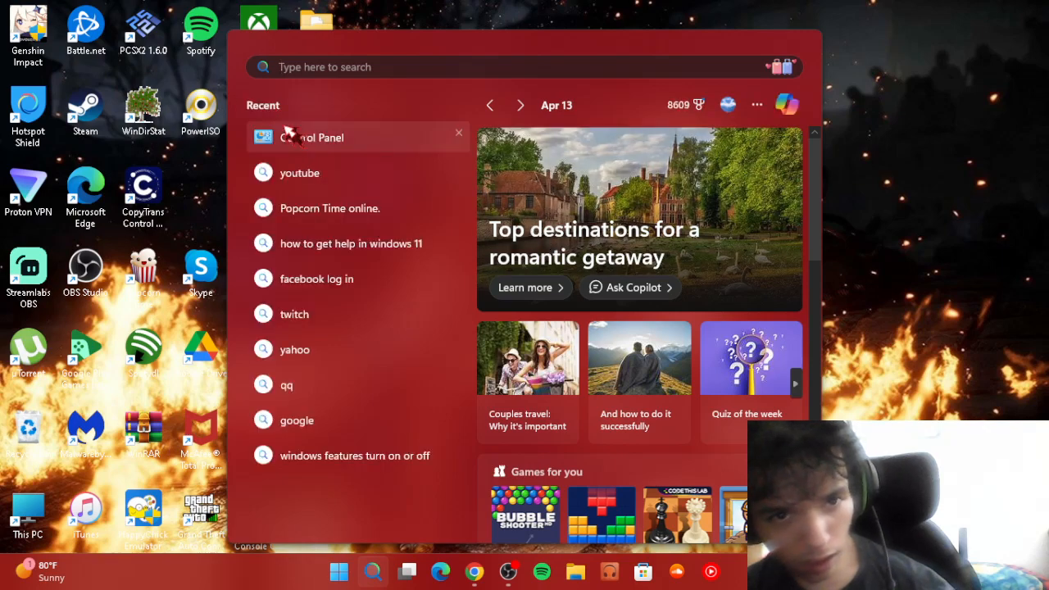
{"action": "left_click", "coordinate": [311, 138]}
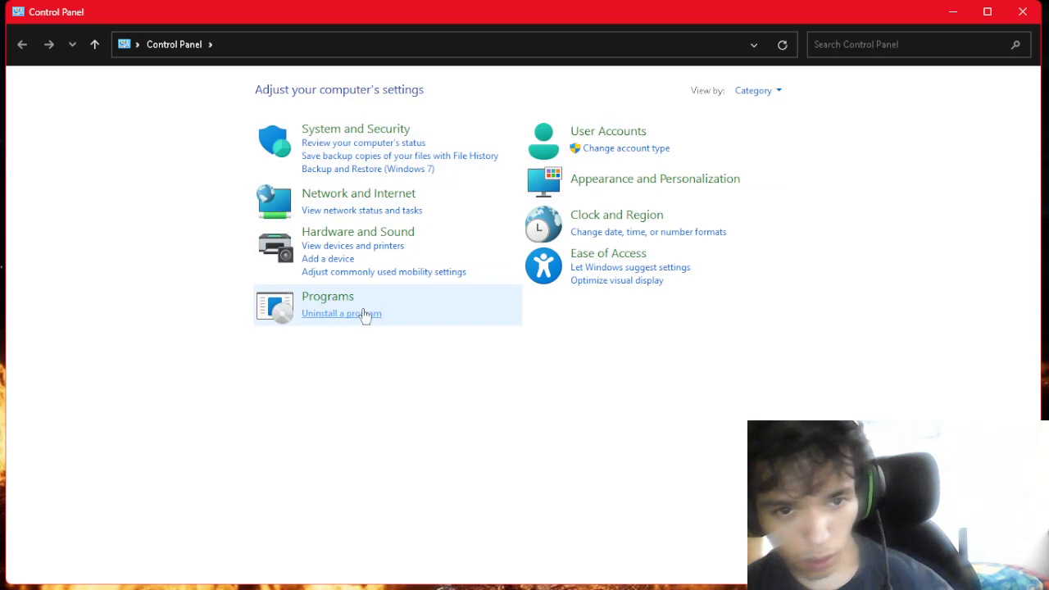
{"action": "left_click", "coordinate": [341, 313]}
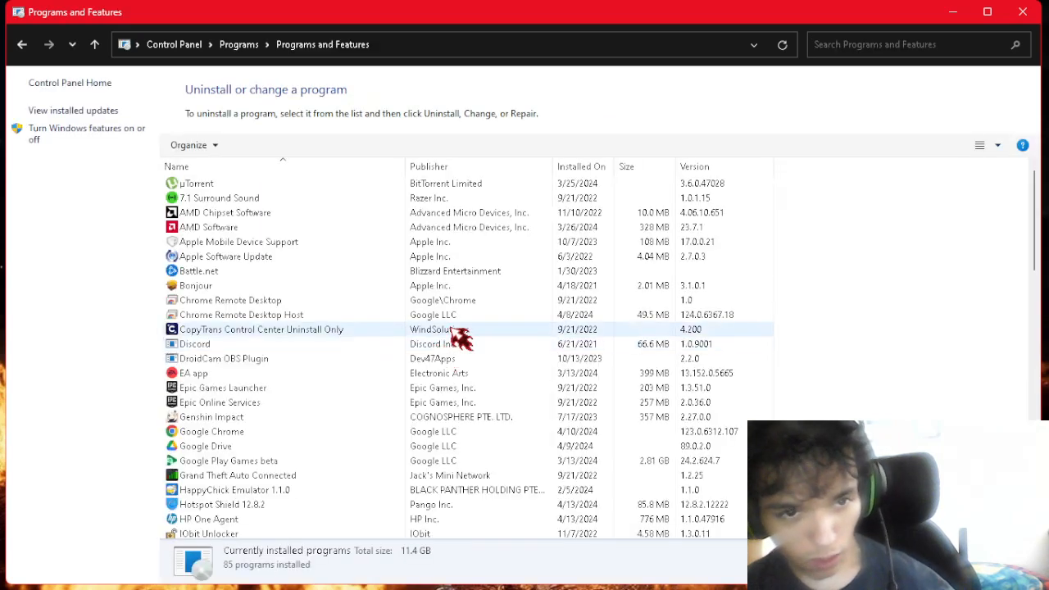
Bring the Spotify entries into view in the installed programs list.
{"action": "scroll", "scroll_direction": "down", "scroll_amount": 3}
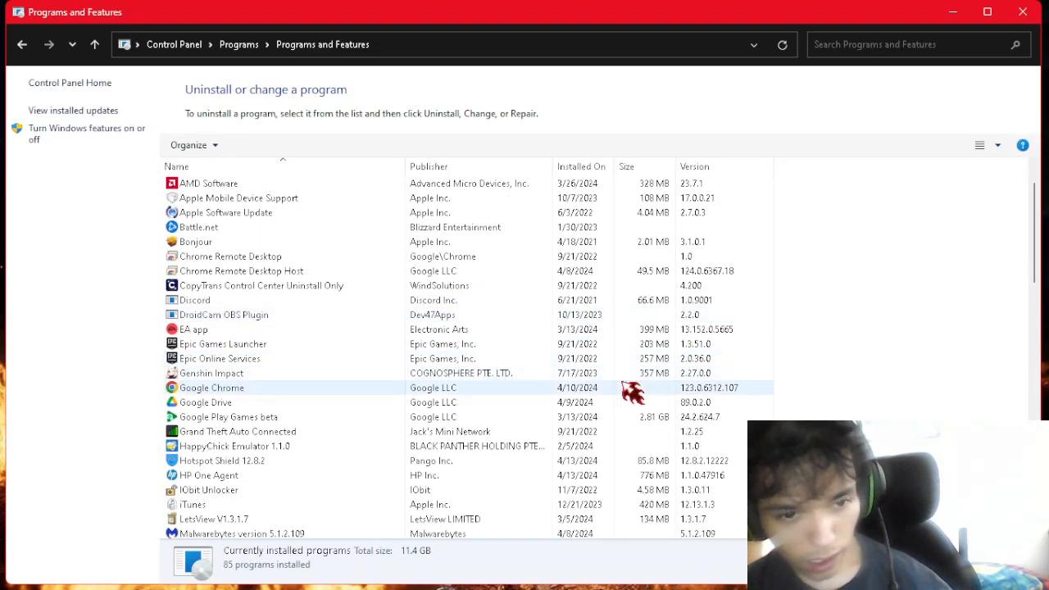
{"action": "scroll", "scroll_direction": "down", "scroll_amount": 3}
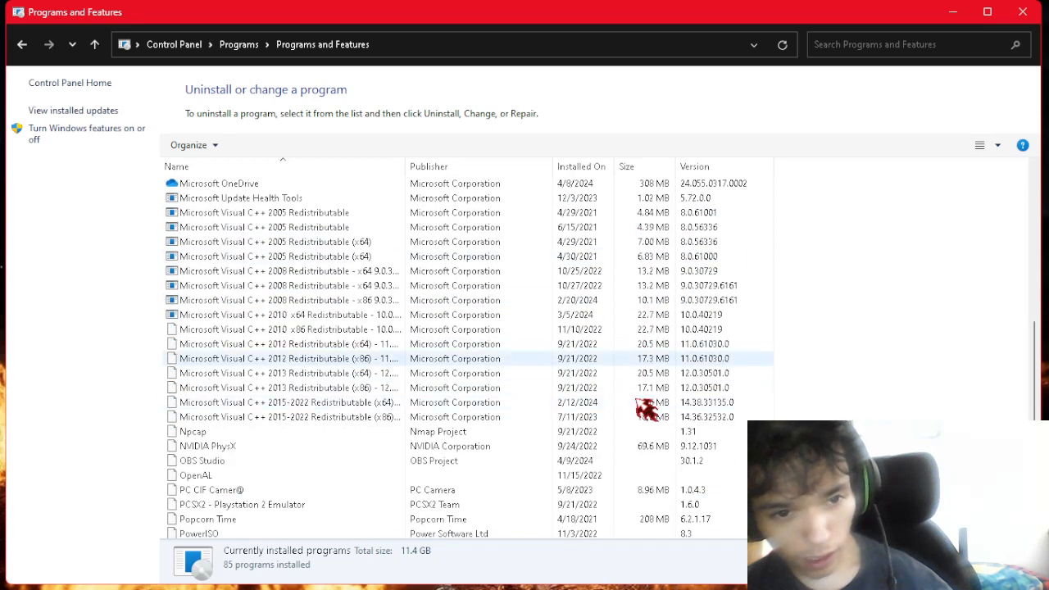
{"action": "scroll", "scroll_direction": "down", "scroll_amount": 3}
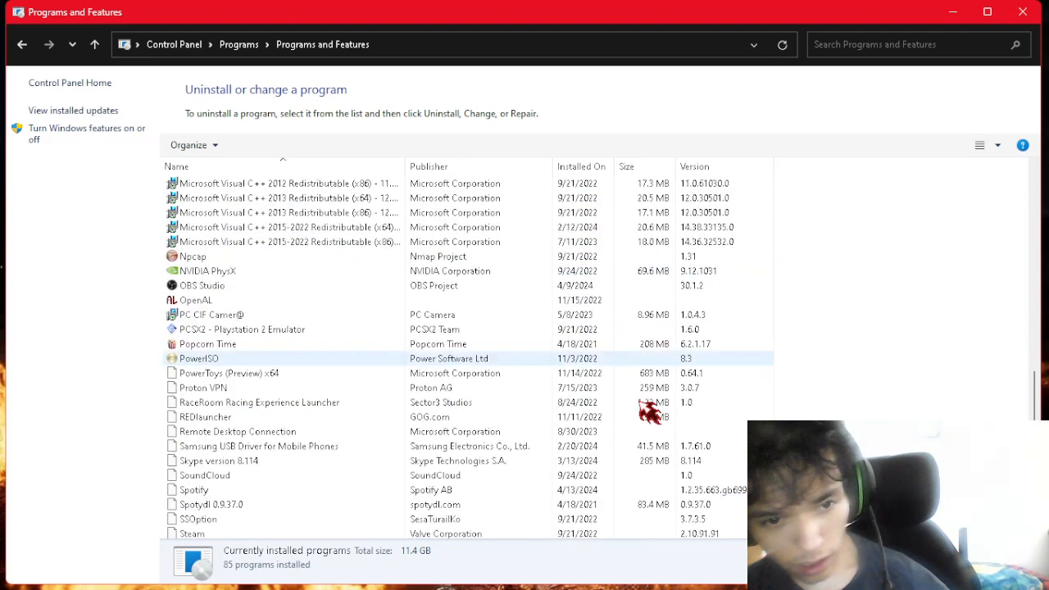
{"action": "left_click", "coordinate": [259, 446]}
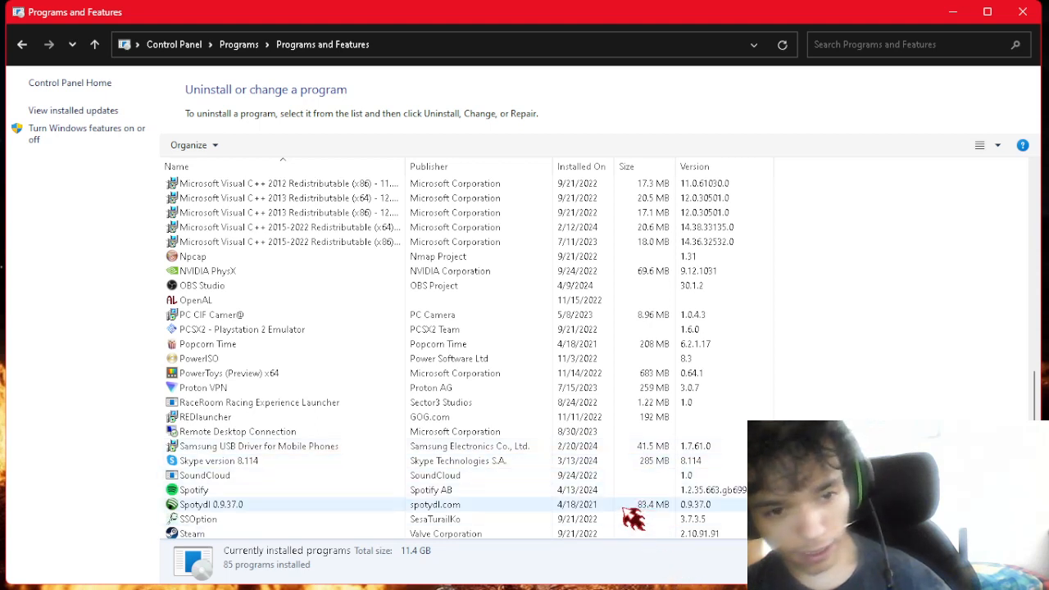
Uninstall the Spotify entry published by Spotify AB from Programs and Features.
{"action": "left_click", "coordinate": [194, 489]}
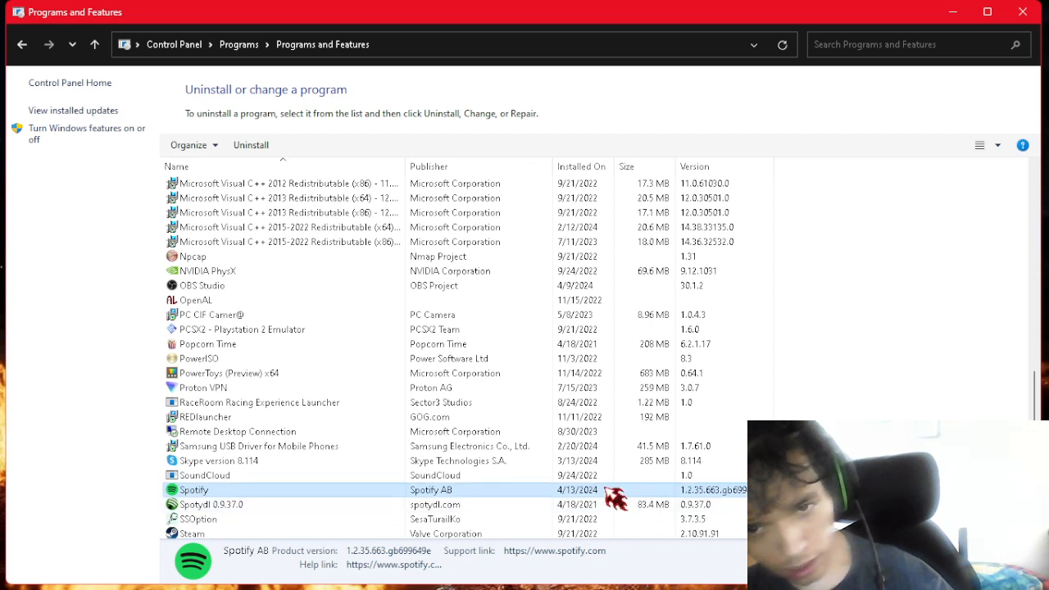
{"action": "left_click", "coordinate": [251, 144]}
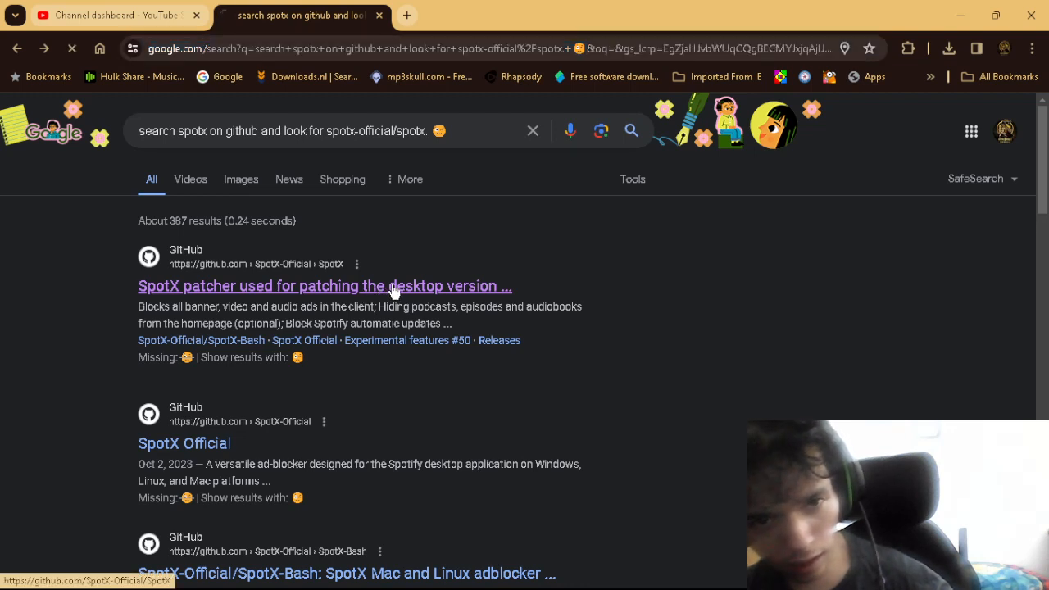
Open the SpotX-Official/SpotX repository and bring the Fast installation instructions into view.
{"action": "left_click", "coordinate": [325, 285]}
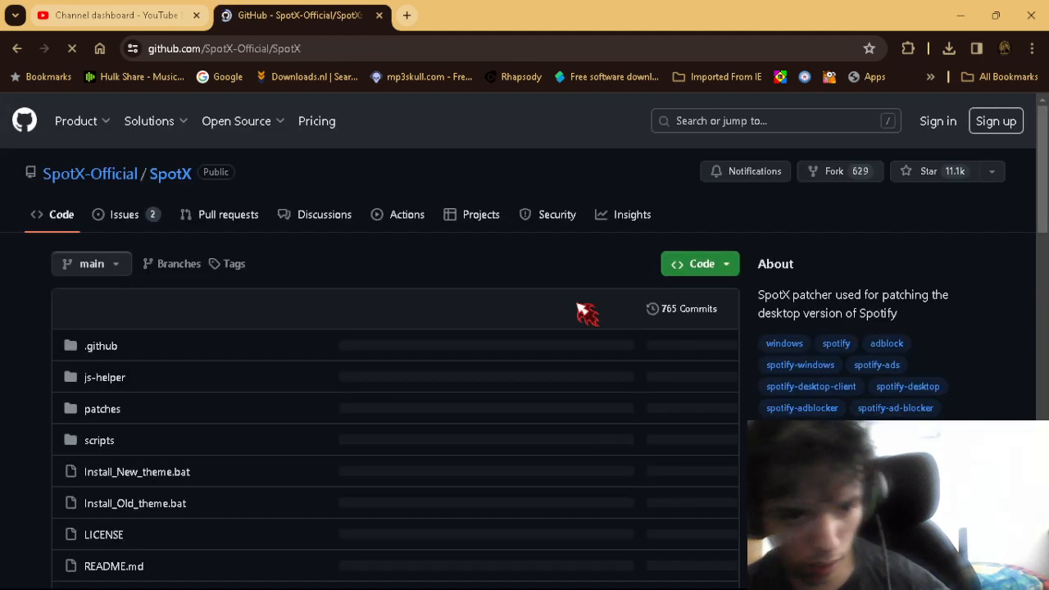
{"action": "scroll", "scroll_direction": "down", "scroll_amount": 3}
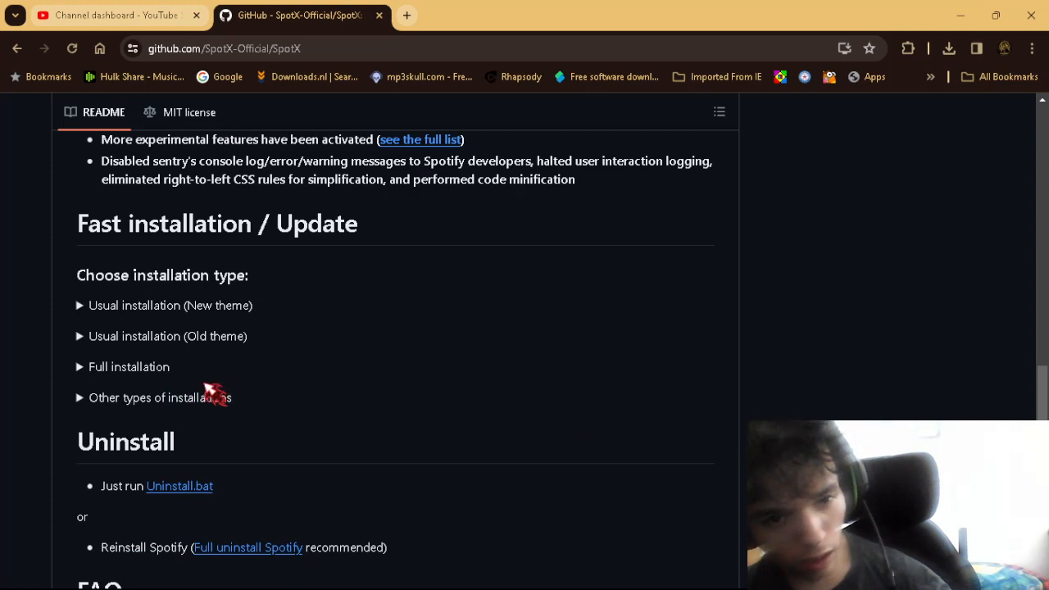
{"action": "mouse_move", "coordinate": [203, 315]}
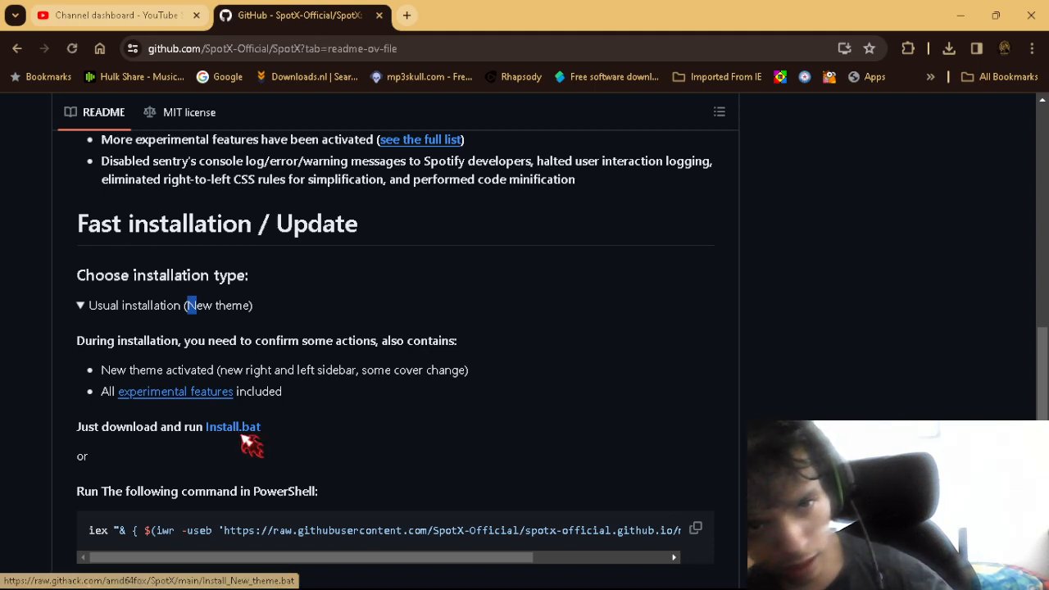
Download the install.bat patcher and get past the 'Windows protected your PC' SmartScreen warning.
{"action": "left_click", "coordinate": [232, 426]}
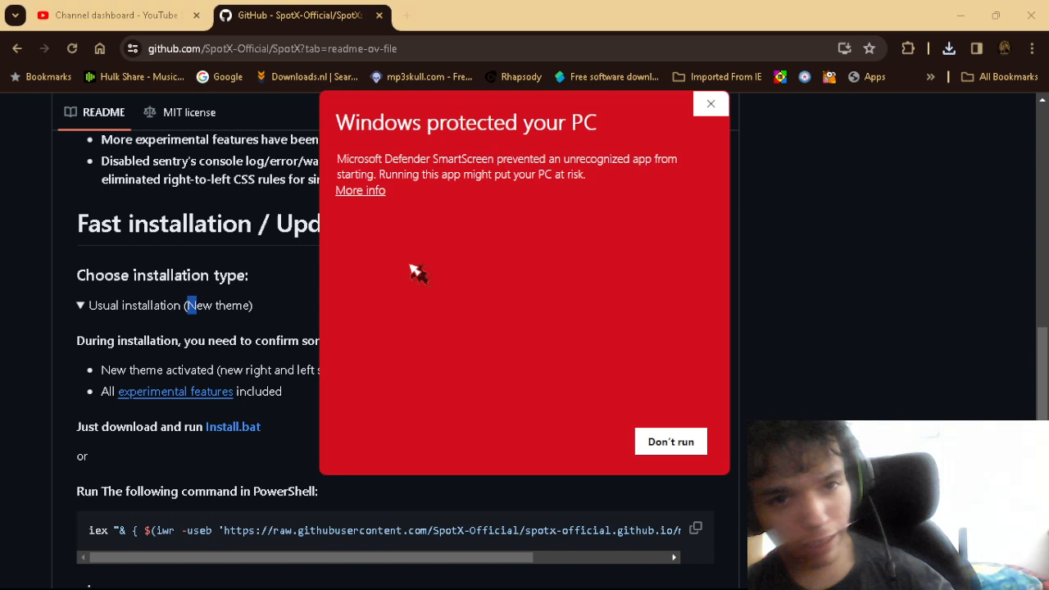
{"action": "mouse_move", "coordinate": [360, 196]}
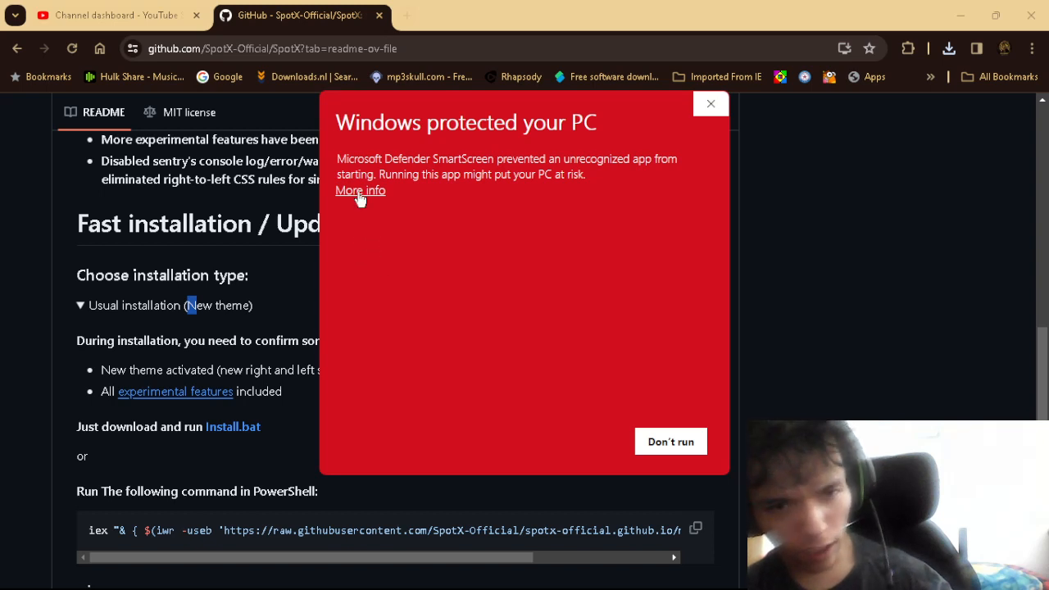
{"action": "left_click", "coordinate": [361, 191]}
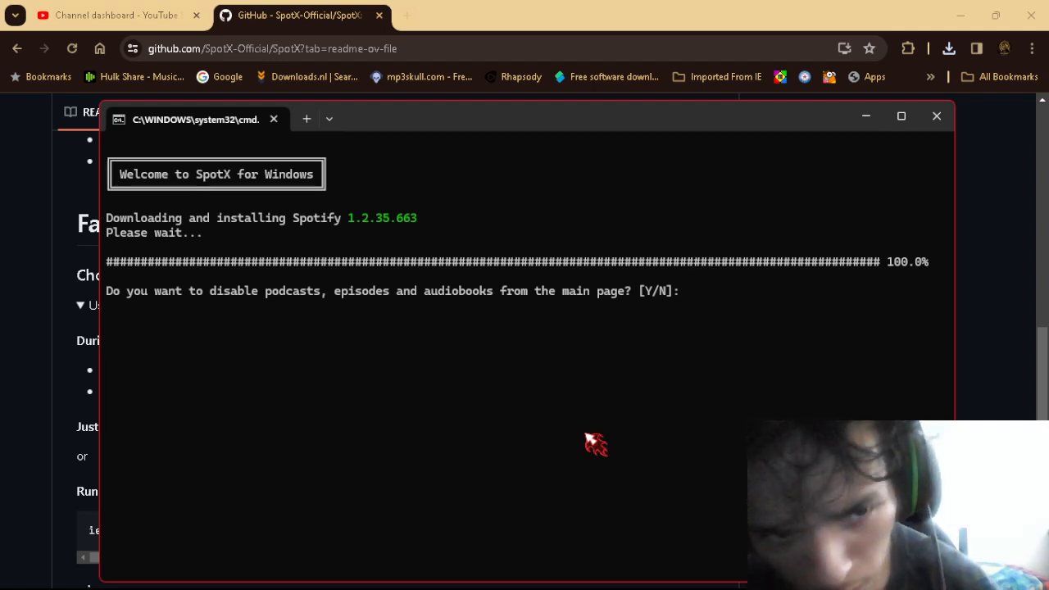
Answer y to hiding podcasts from the main page and y to blocking Spotify updates in the SpotX console.
{"action": "type", "text": "y"}
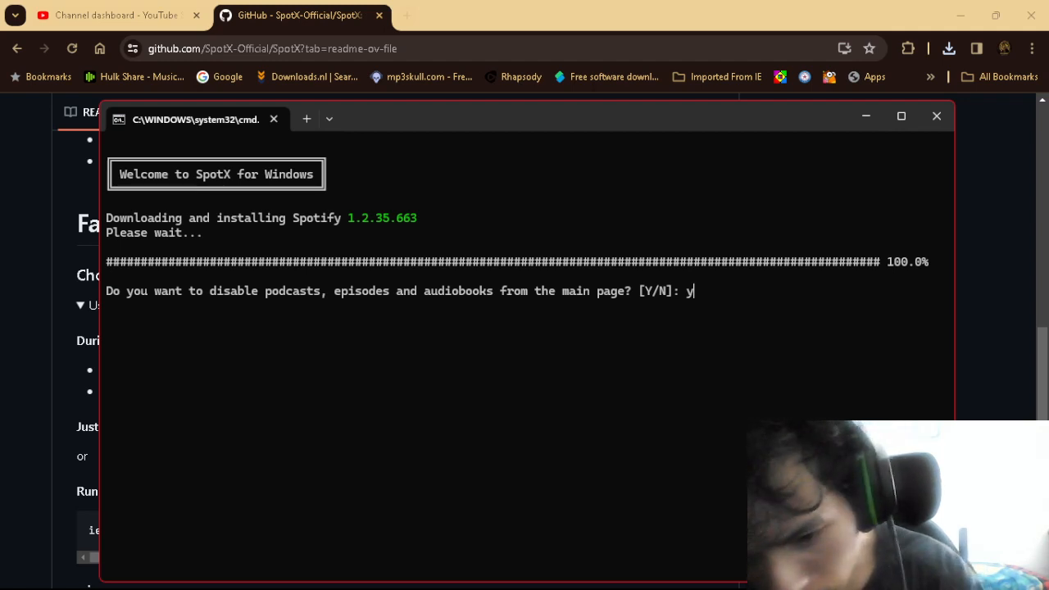
{"action": "key", "text": "enter"}
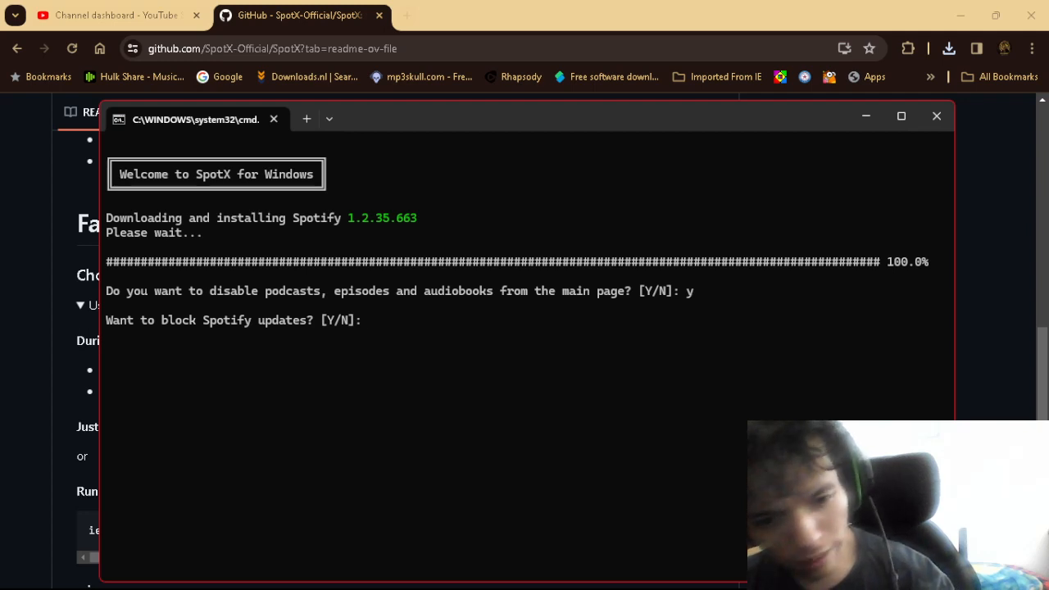
{"action": "type", "text": "y"}
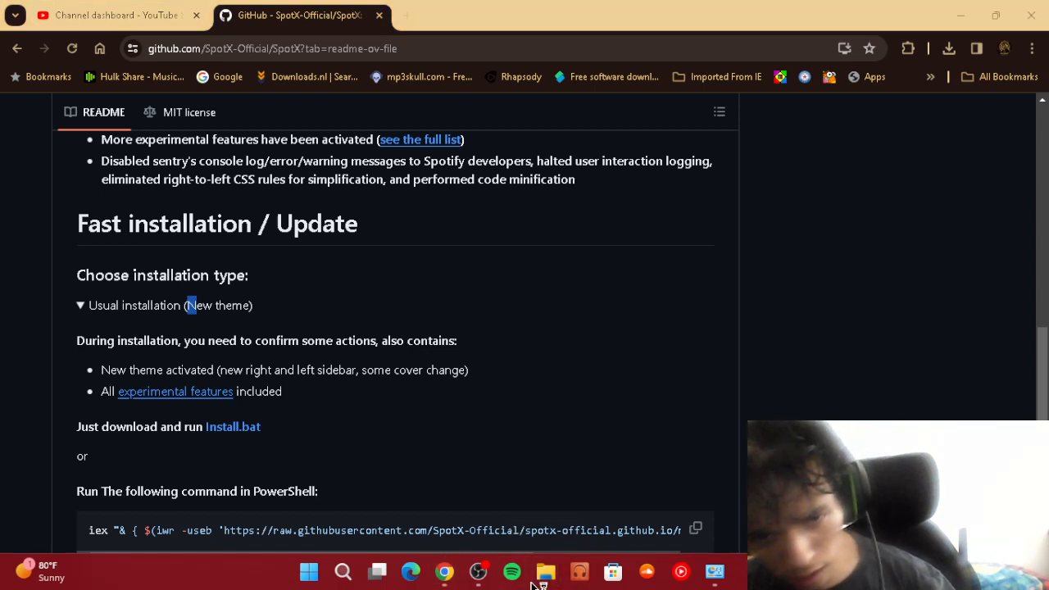
{"action": "mouse_move", "coordinate": [512, 570]}
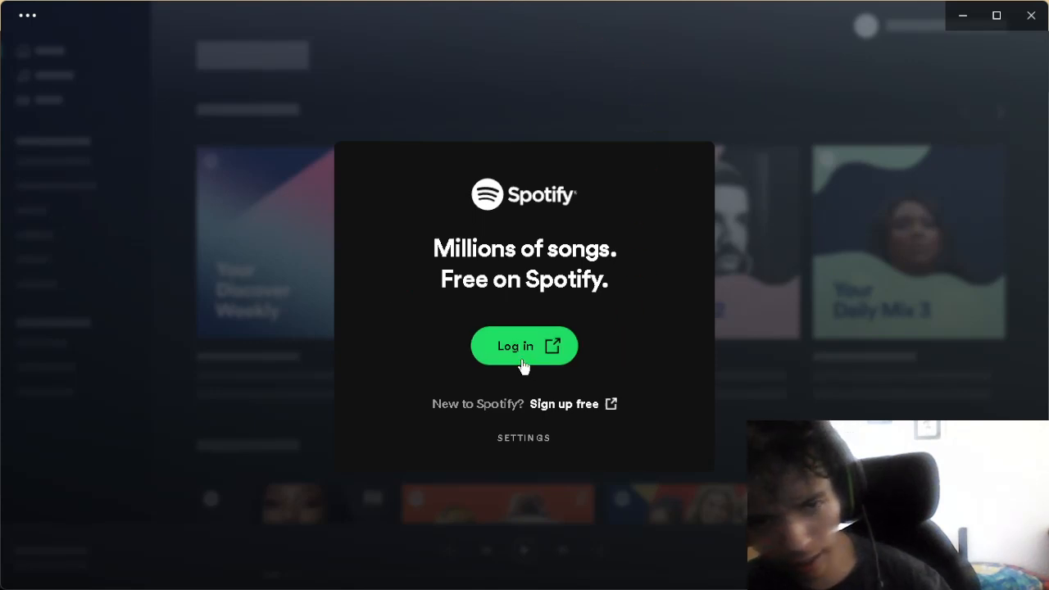
Log in to the patched Spotify app and authorize the desktop app via 'Continue to the app' in the browser.
{"action": "left_click", "coordinate": [525, 344]}
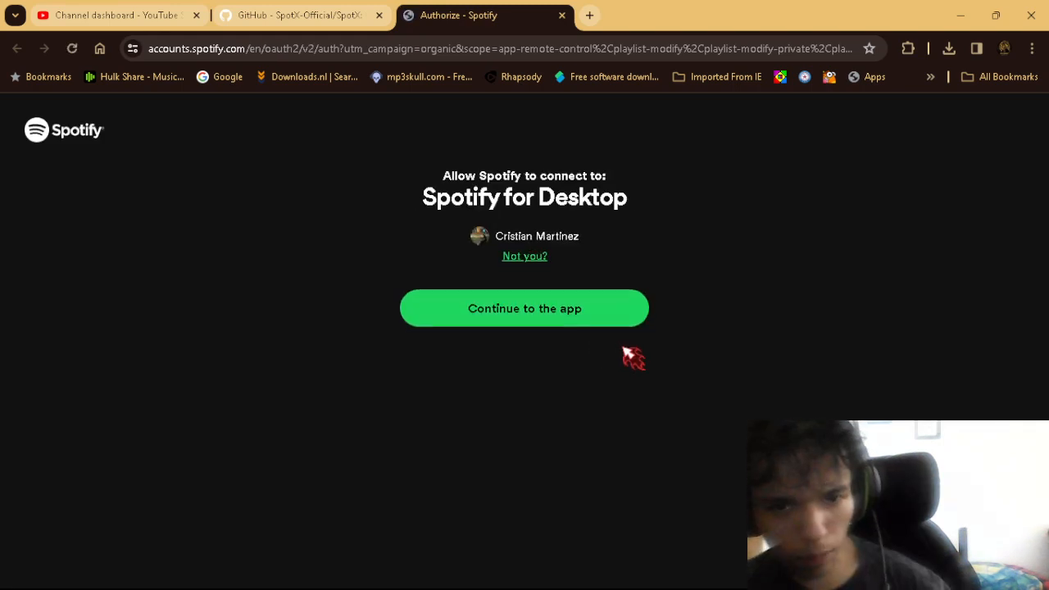
{"action": "left_click", "coordinate": [525, 309]}
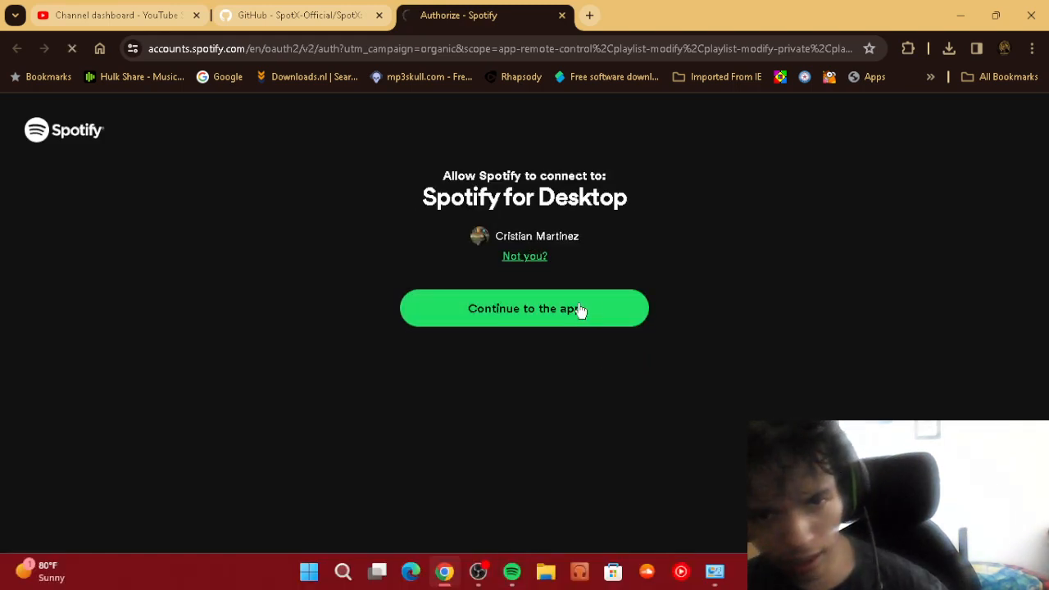
{"action": "left_click", "coordinate": [525, 308]}
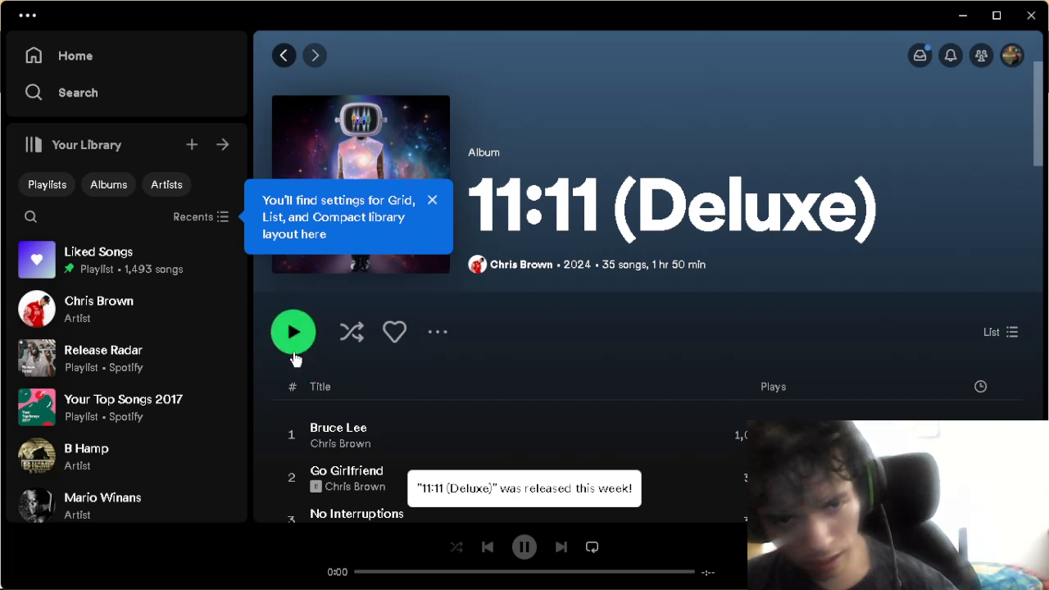
{"action": "mouse_move", "coordinate": [292, 331]}
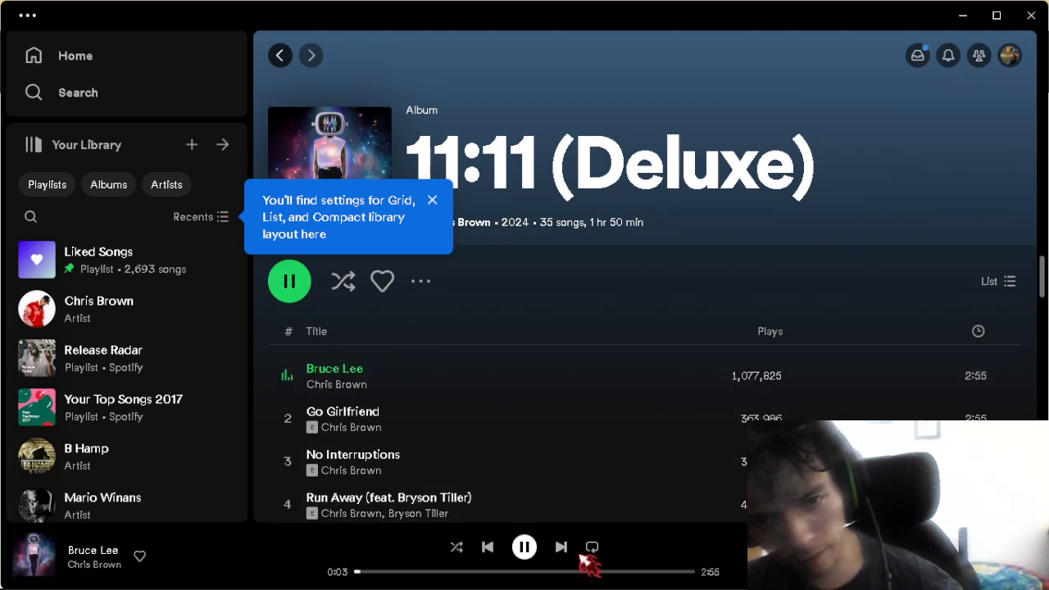
Skip ahead on 11:11 (Deluxe) from Bruce Lee to Go Girlfriend, then to No Interruptions.
{"action": "left_click", "coordinate": [560, 548]}
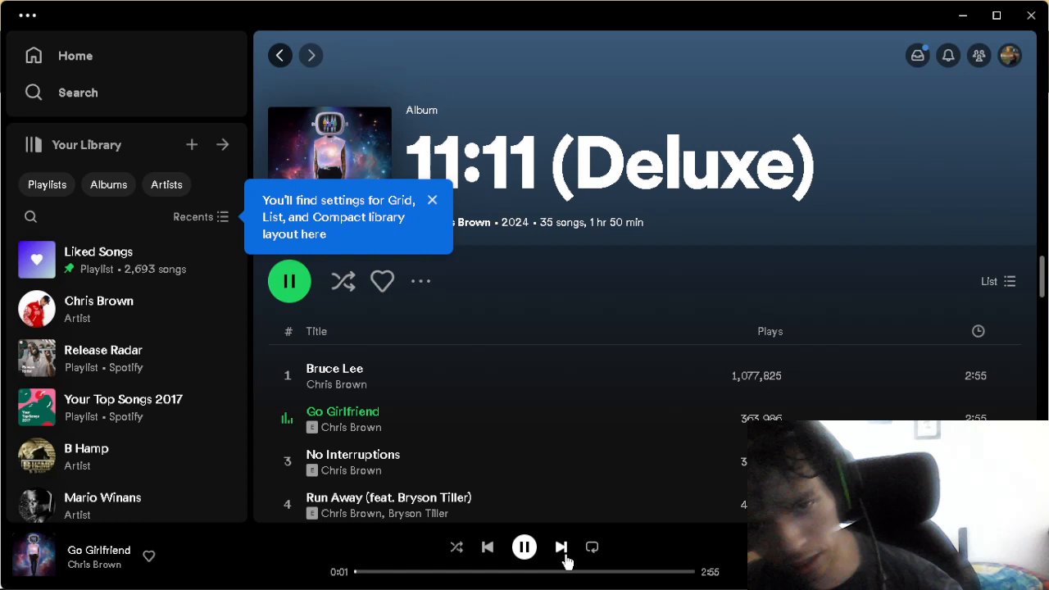
{"action": "left_click", "coordinate": [560, 547]}
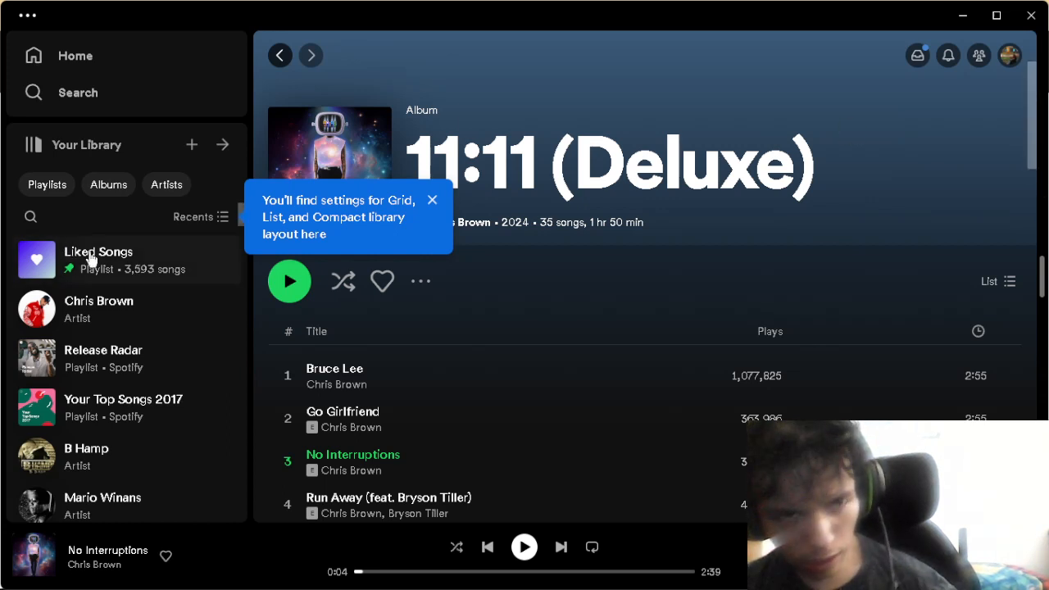
{"action": "mouse_move", "coordinate": [223, 367]}
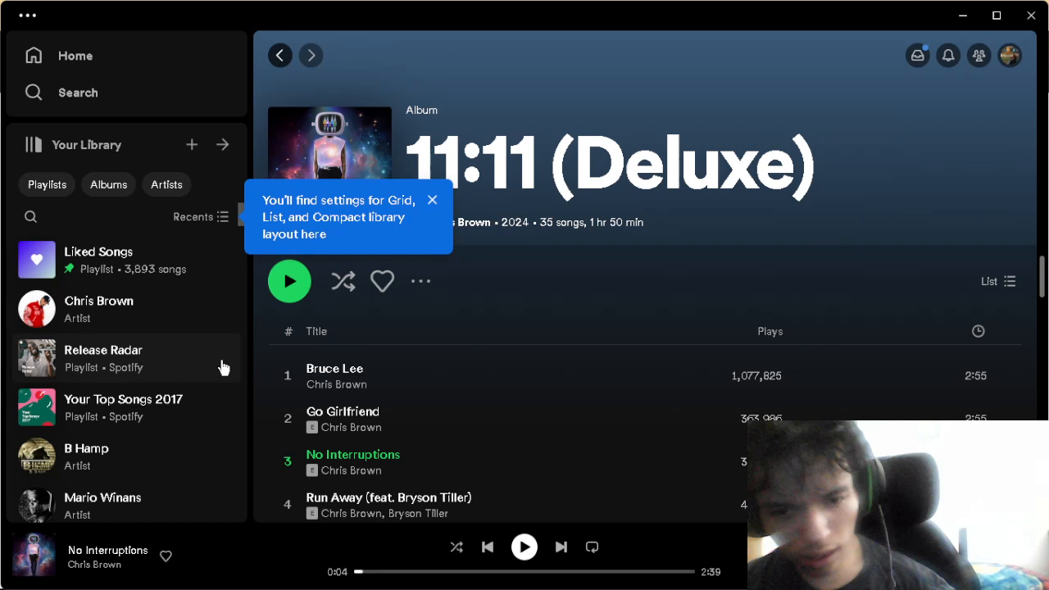
{"action": "mouse_move", "coordinate": [500, 420]}
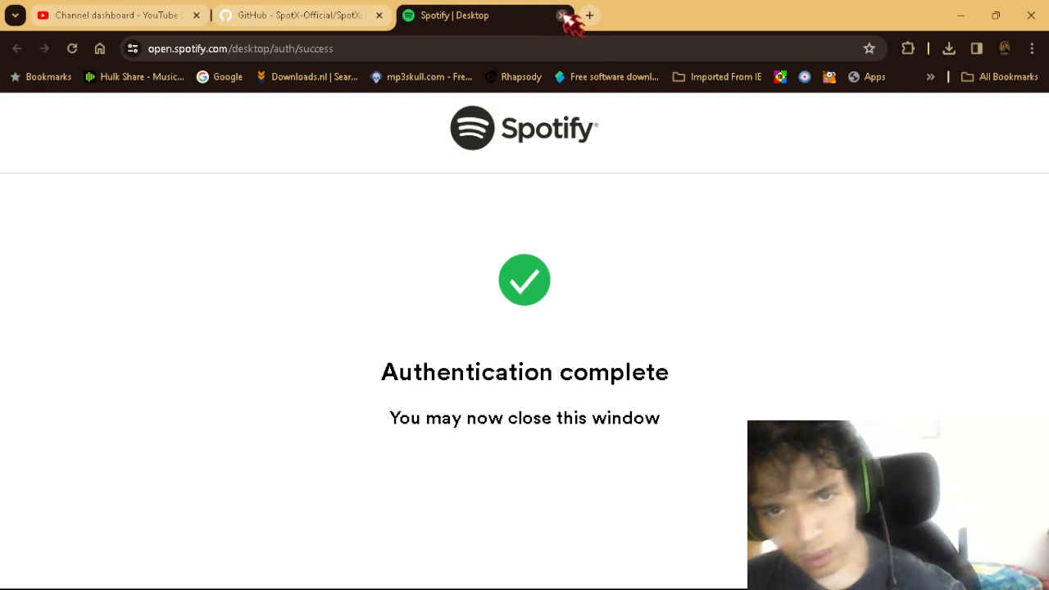
Close the finished Spotify authentication tab and scroll the SpotX README to System requirements and features.
{"action": "left_click", "coordinate": [561, 15]}
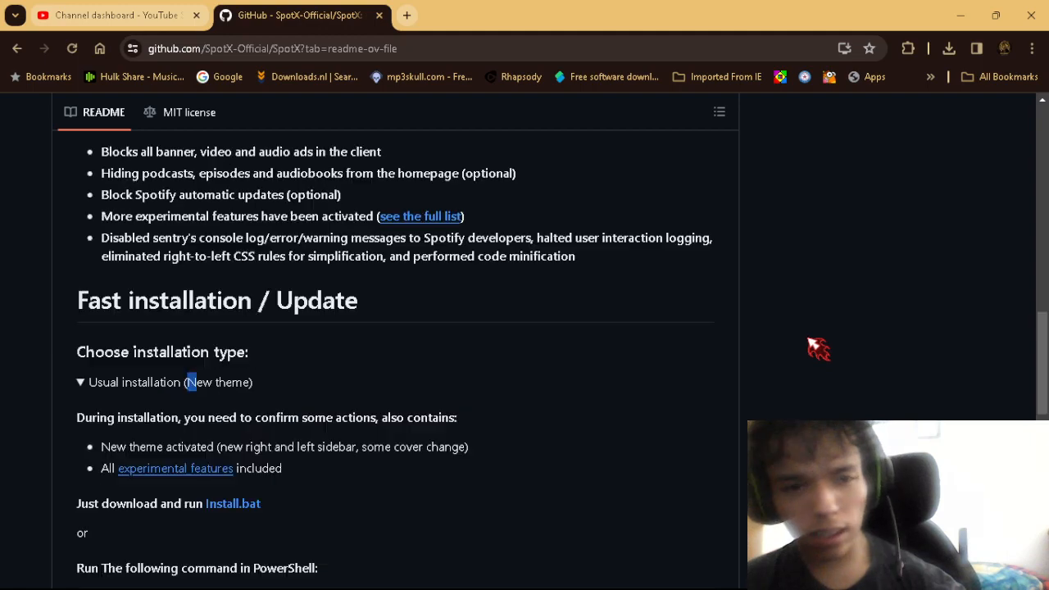
{"action": "scroll", "scroll_direction": "down", "scroll_amount": 3}
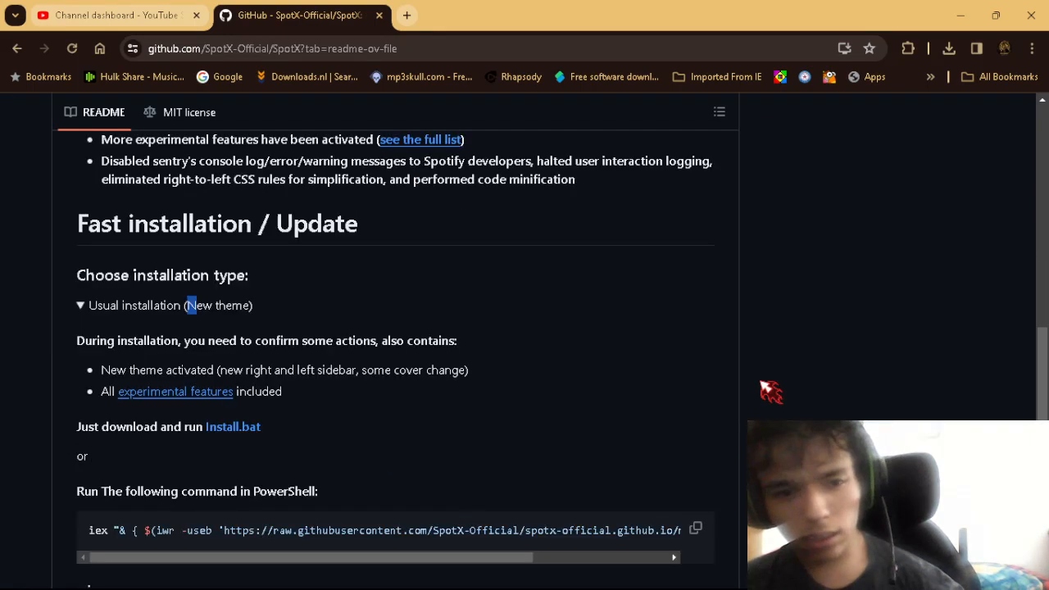
{"action": "scroll", "scroll_direction": "up", "scroll_amount": 3}
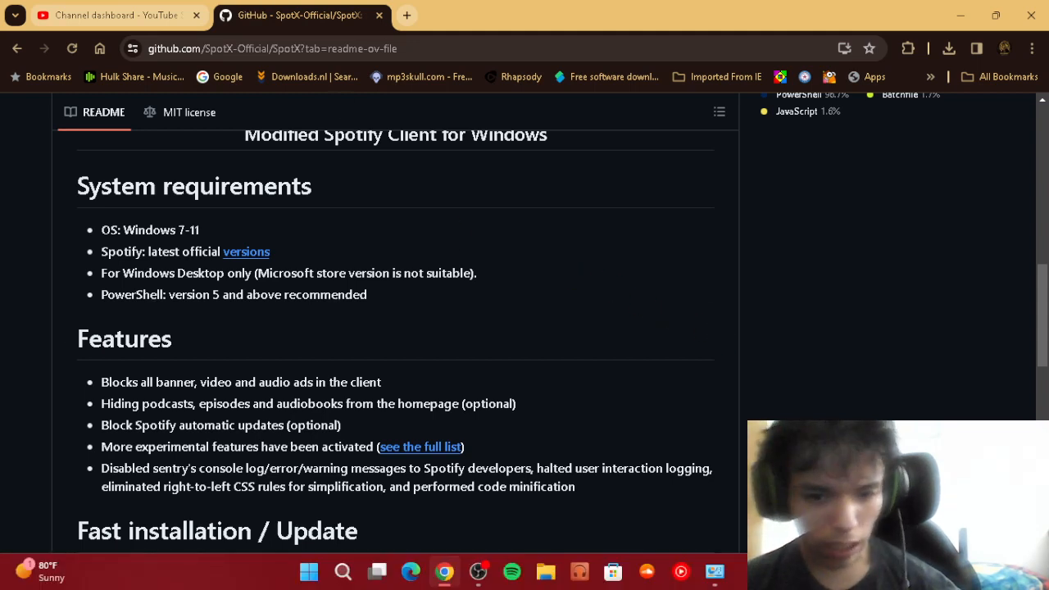
{"action": "mouse_move", "coordinate": [479, 570]}
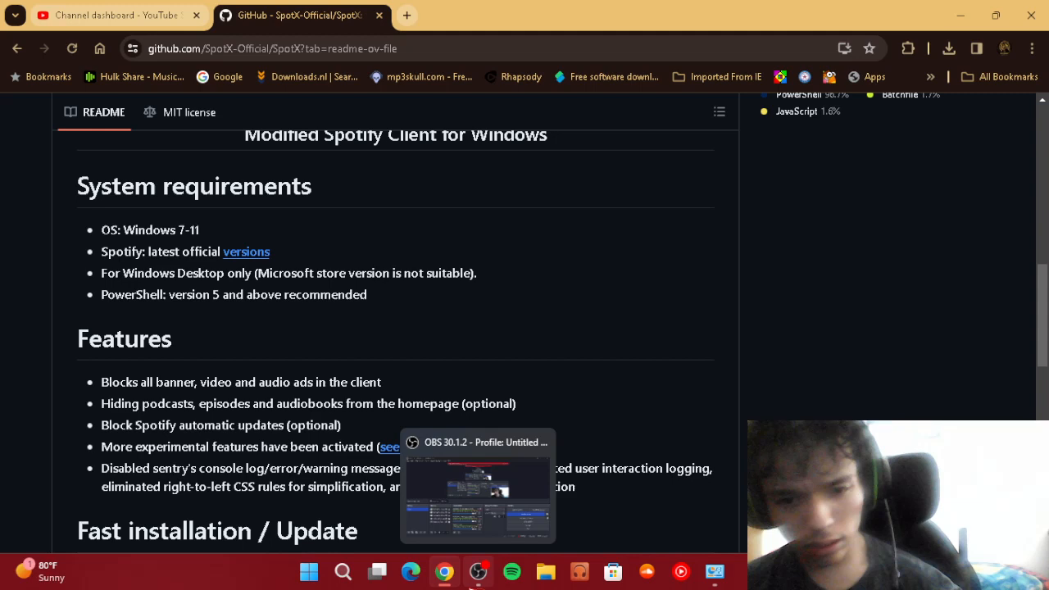